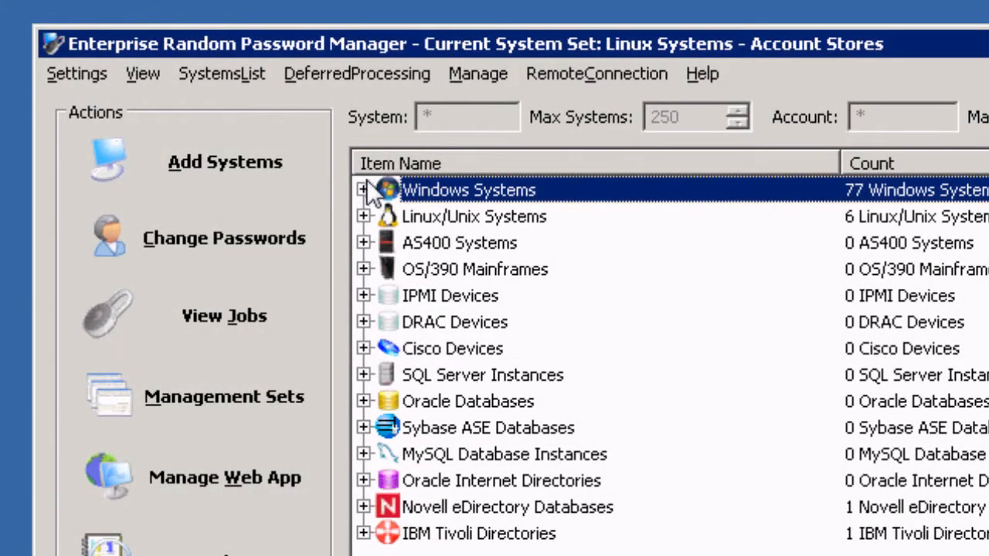
Browse the Windows, Linux/Unix, IPMI and Cisco system categories, including 2K332-DB2 and RHEL55-01 accounts
left_click(363, 190)
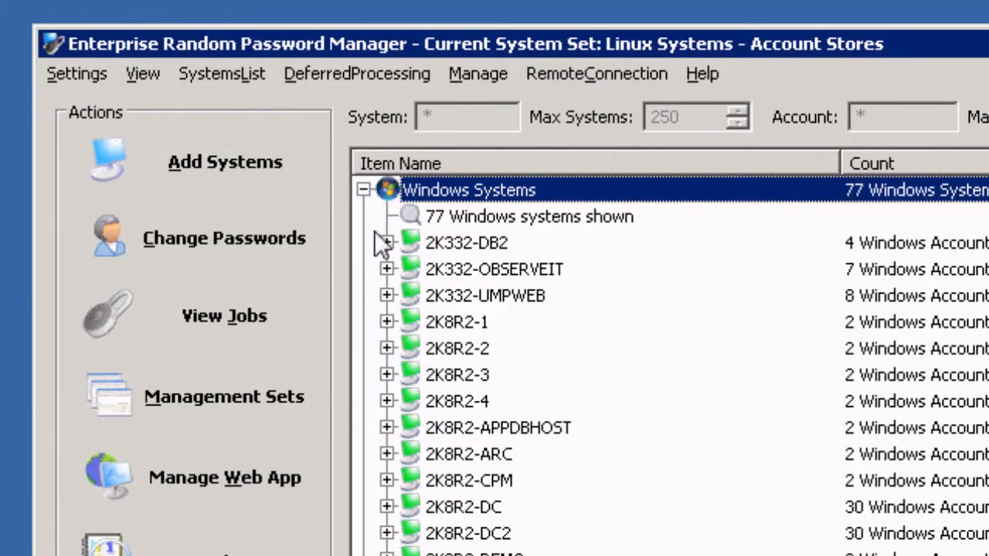
left_click(386, 243)
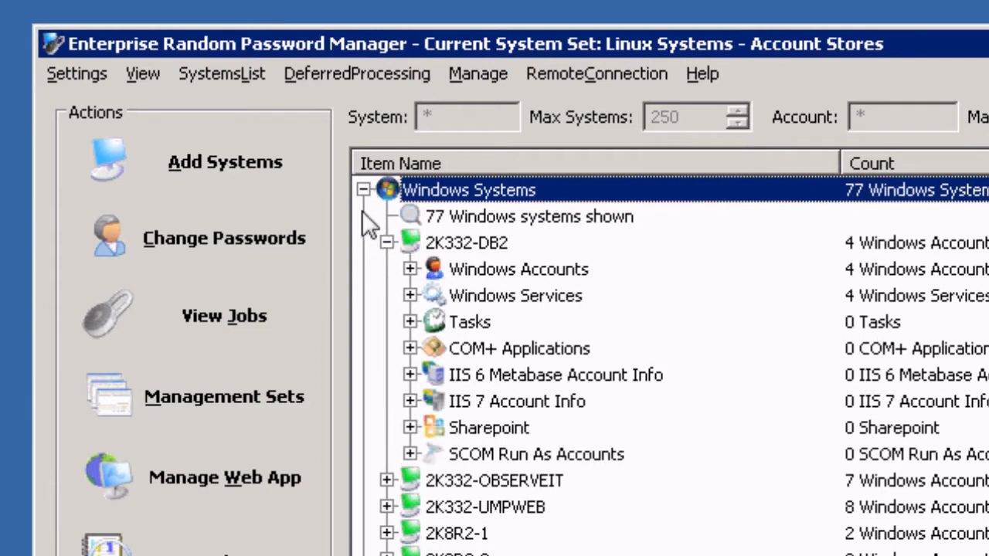
left_click(363, 190)
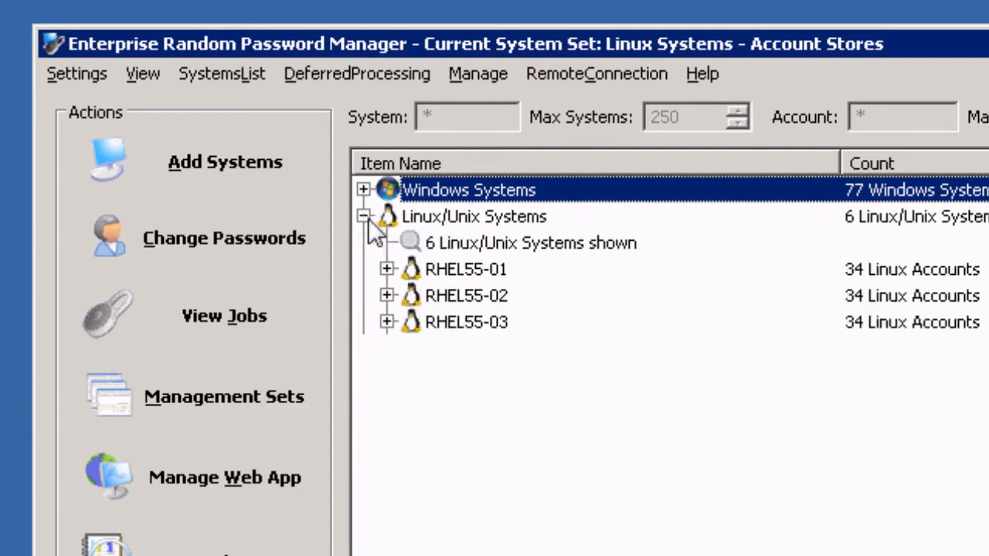
left_click(386, 269)
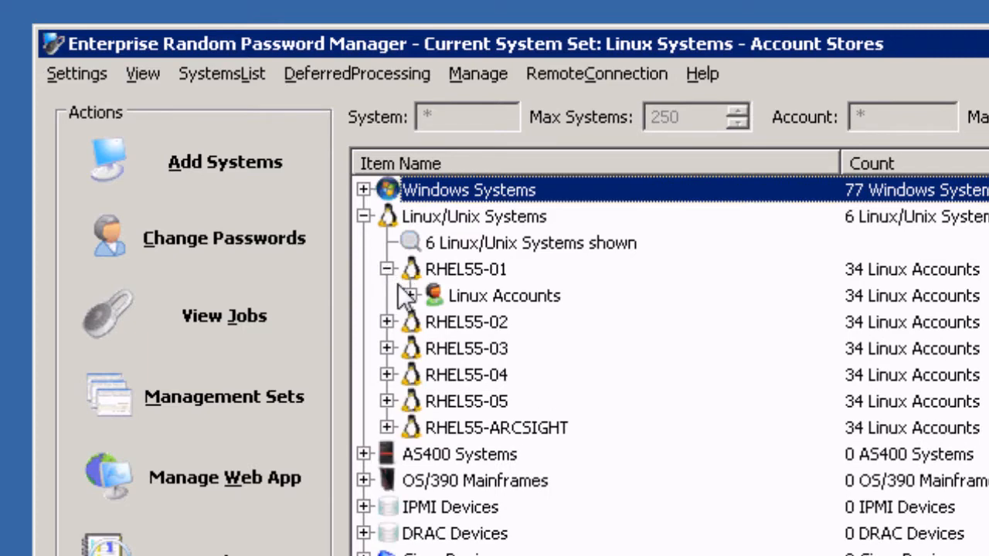
left_click(410, 295)
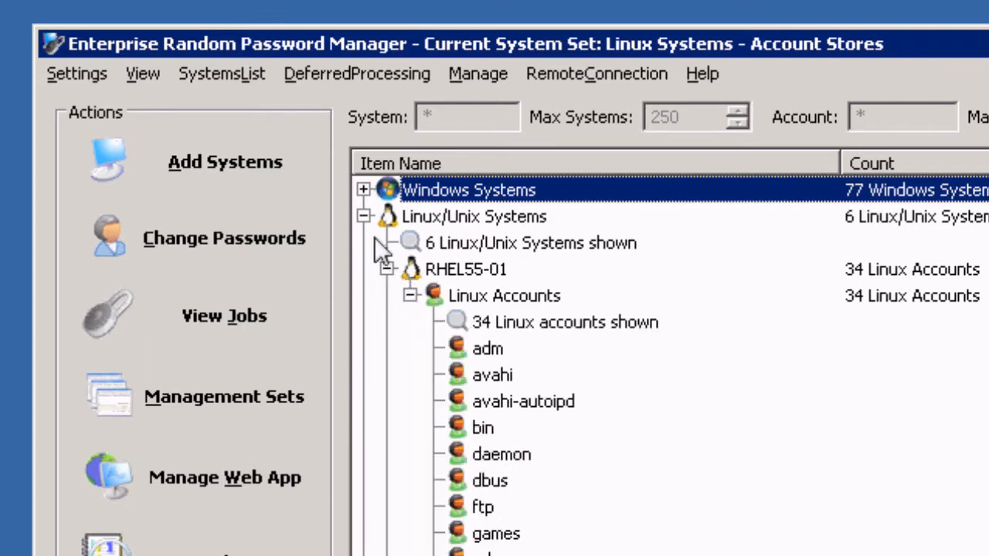
left_click(363, 216)
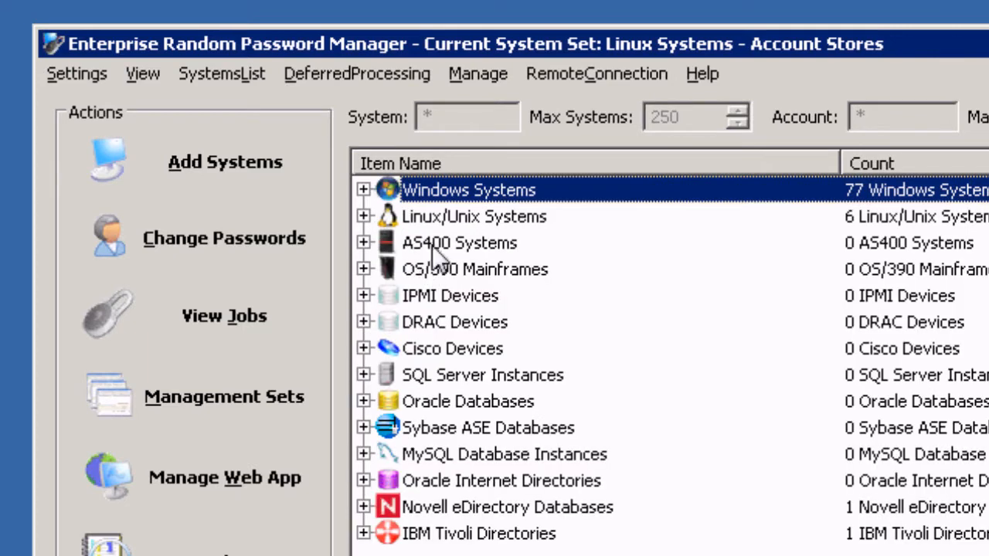
left_click(451, 295)
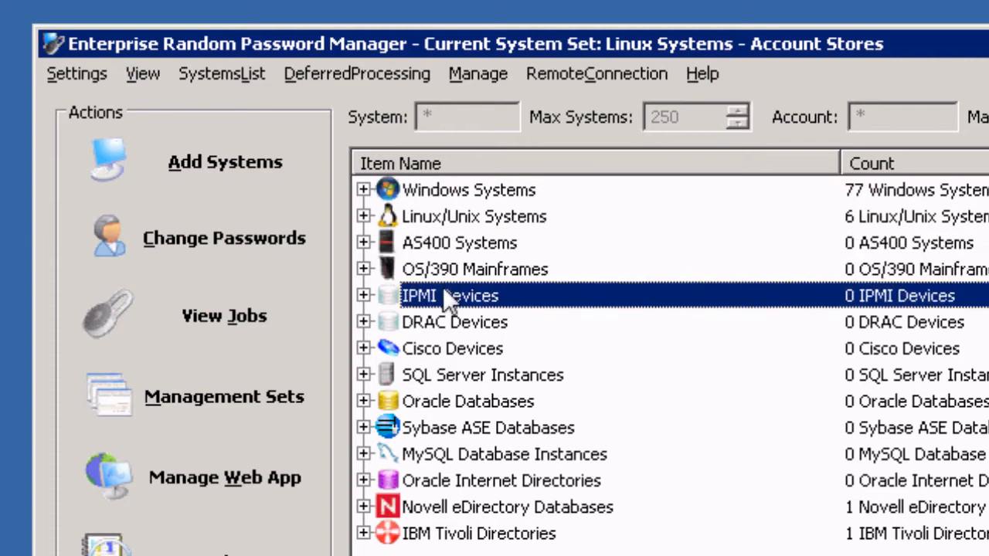
left_click(451, 349)
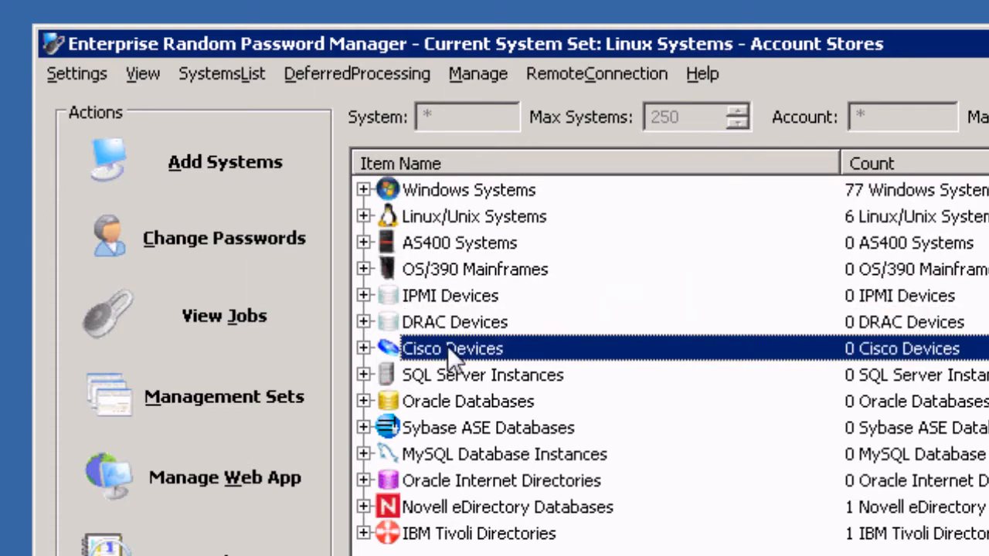
left_click(482, 375)
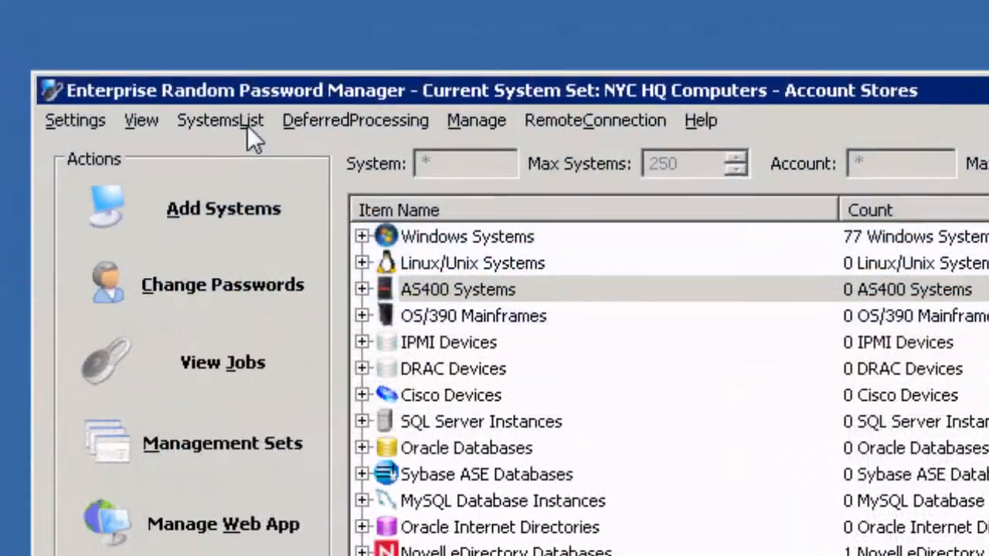
Show the NYC HQ Computers set's LDAP sources and IP address ranges, then begin a new range
left_click(219, 120)
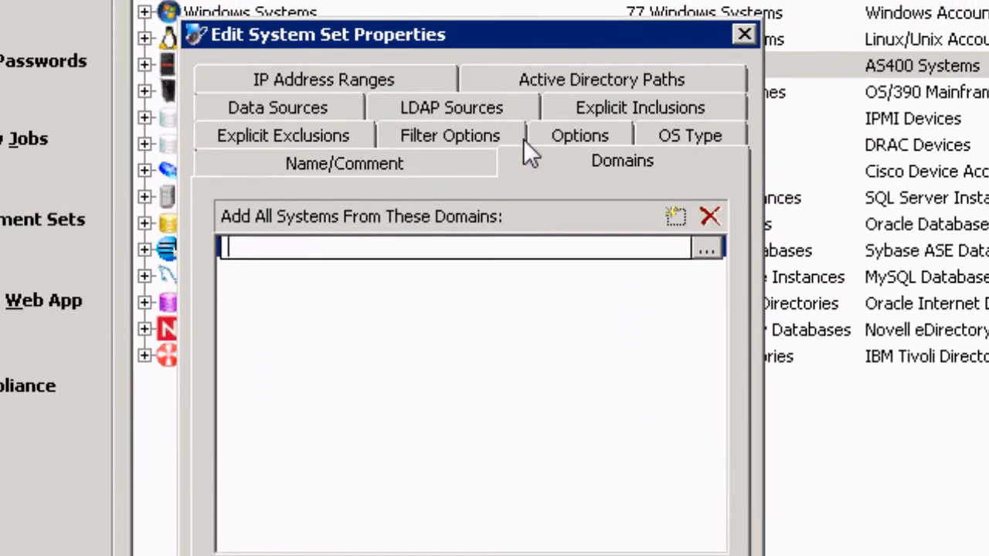
left_click(451, 108)
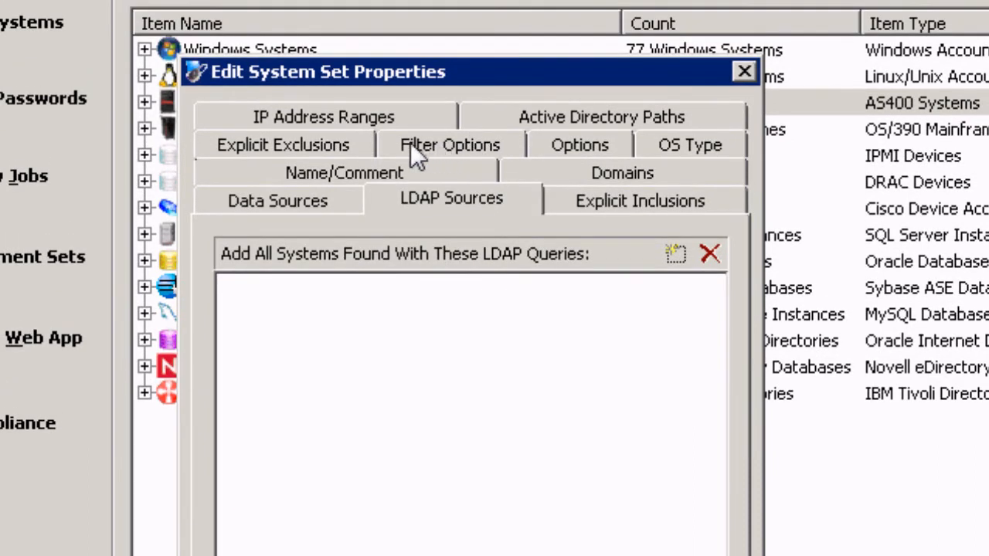
left_click(323, 117)
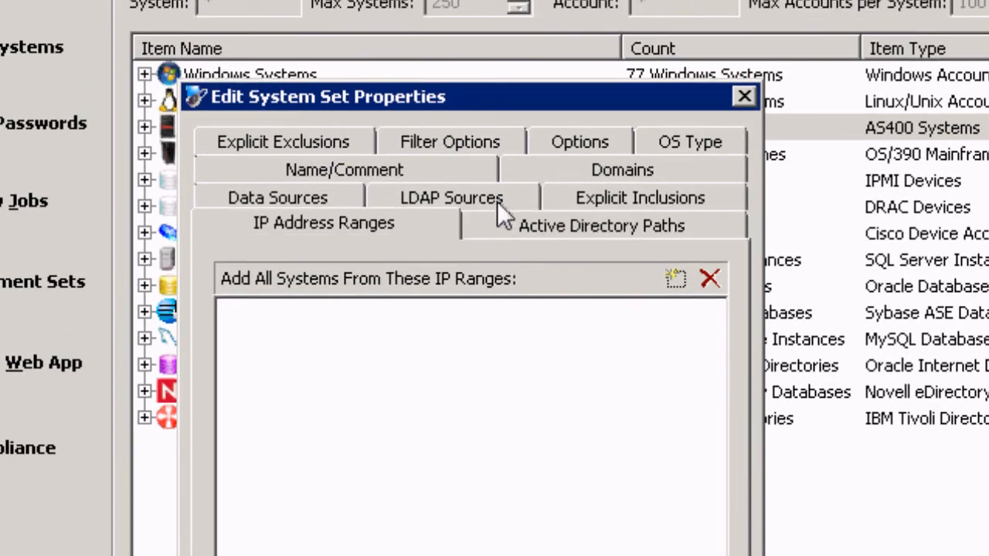
left_click(673, 278)
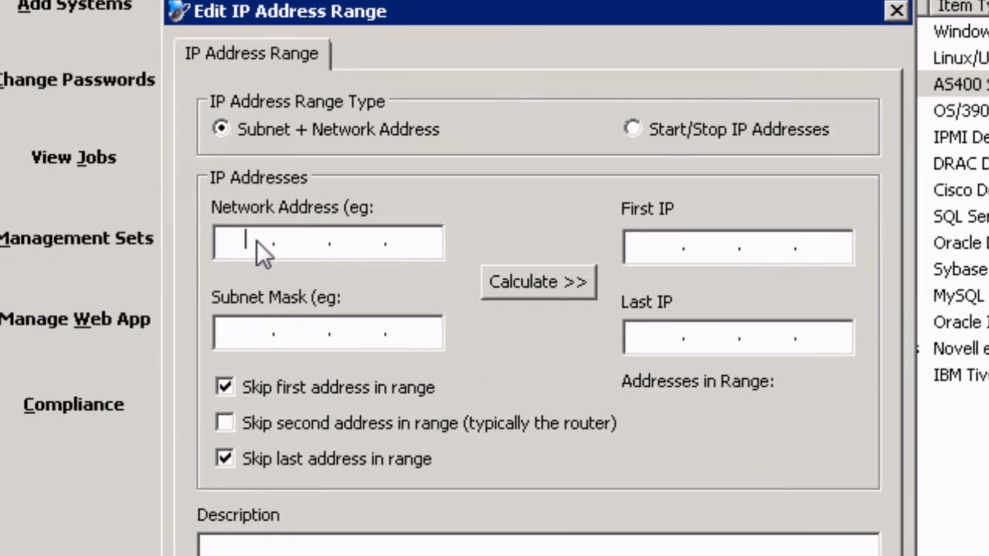
Enter 192.16 as the start of the subnet range's network address
type("192")
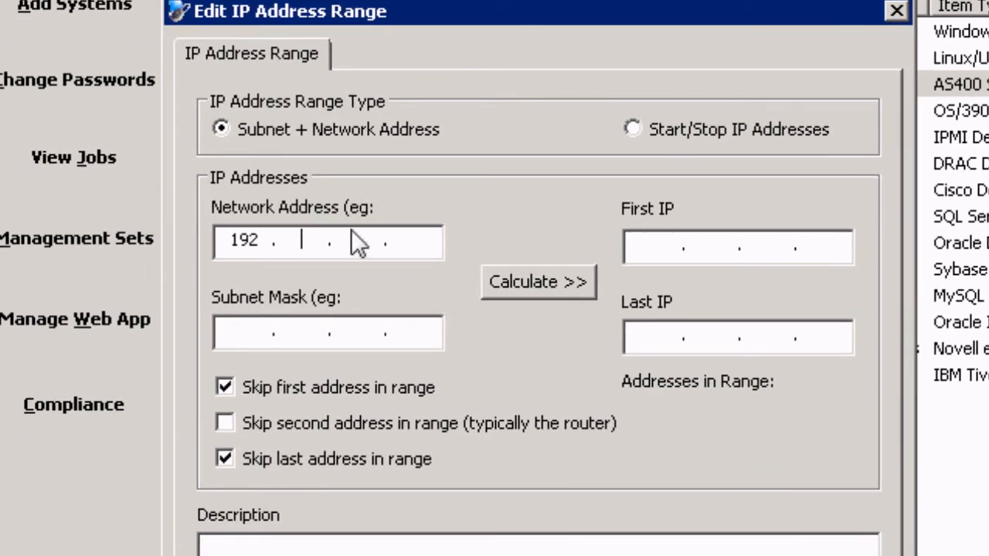
type("16")
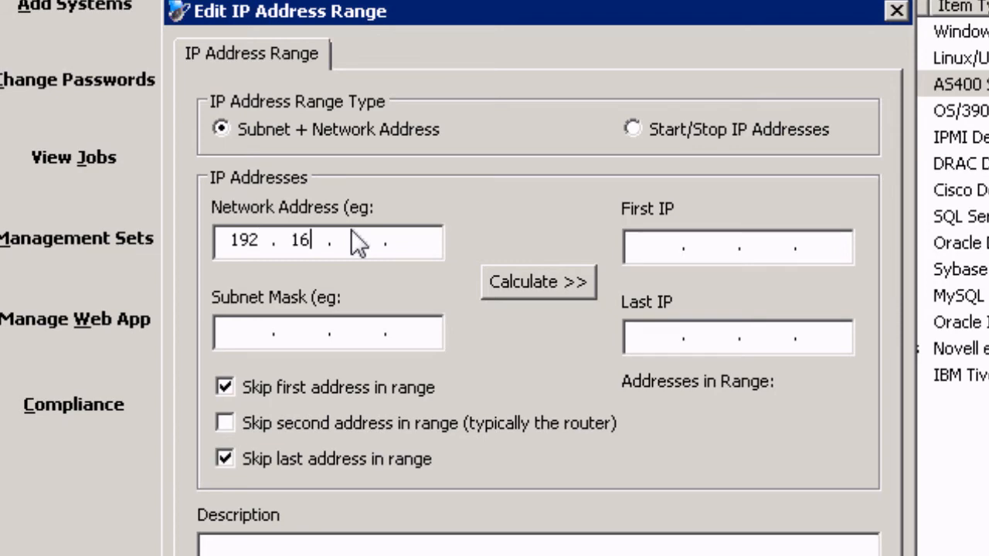